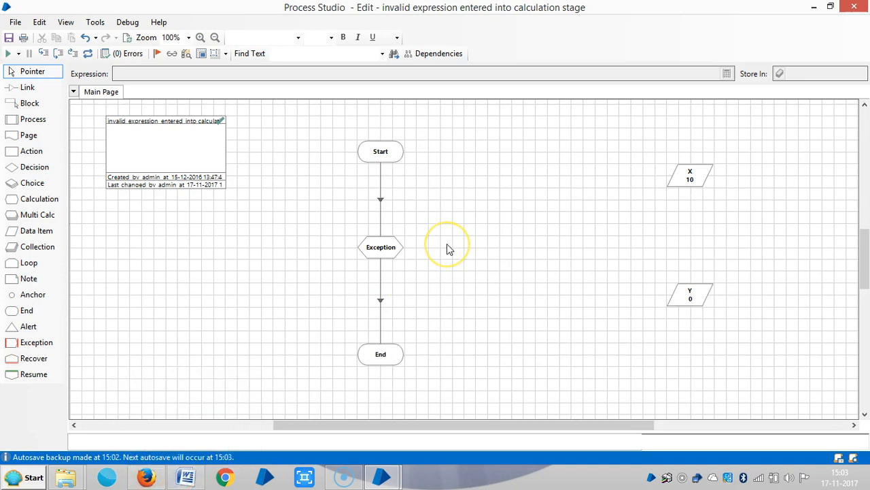
mouse_move(436, 269)
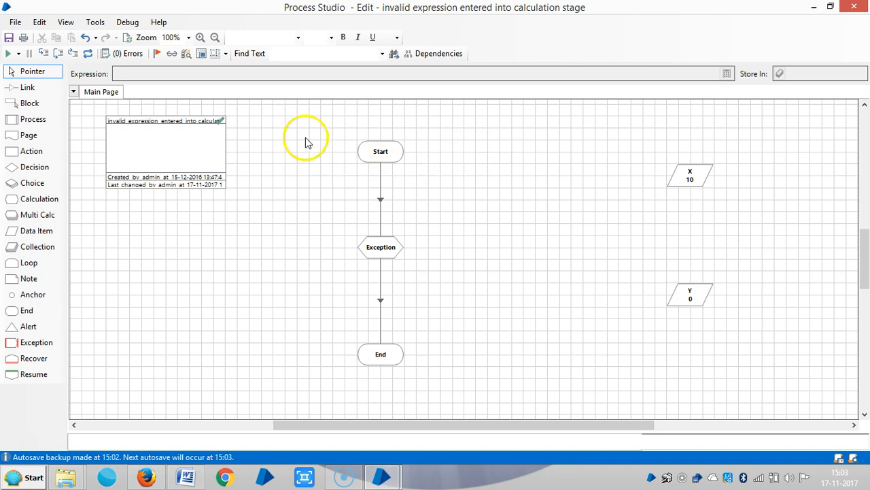
mouse_move(691, 302)
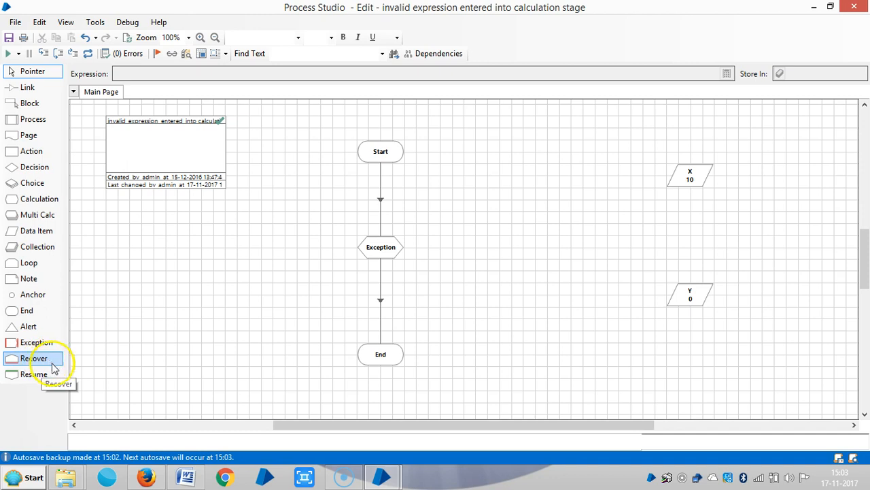
Step: Place Recover1 right of Start and Resume1 below it, both unlinked
left_click_drag(35, 358, 511, 152)
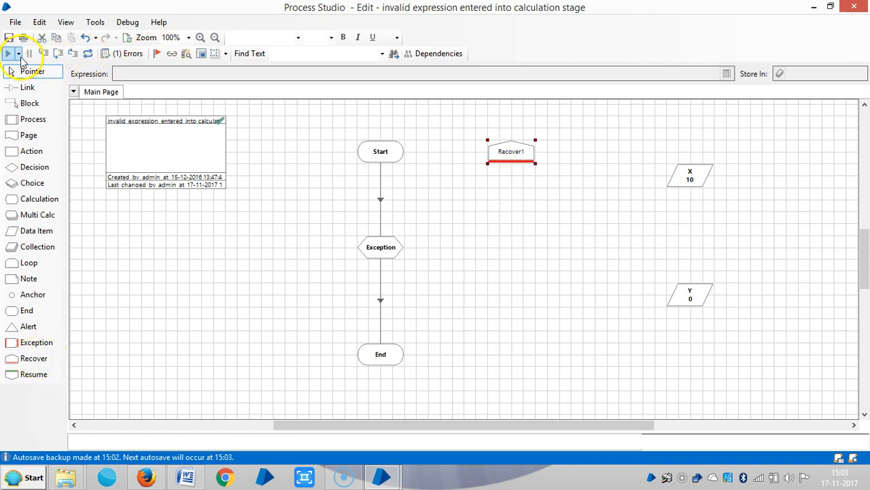
left_click(8, 55)
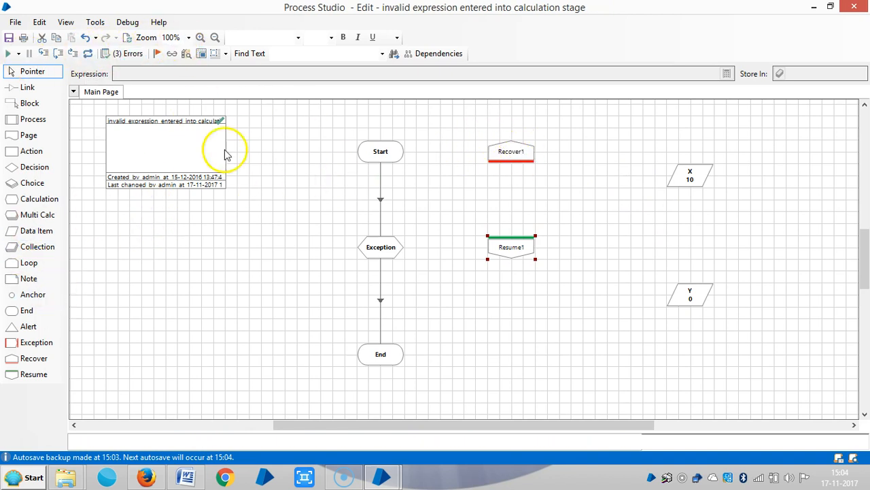
Step: Link Recover1 to Resume1, then Resume1 to a new End stage
left_click(27, 87)
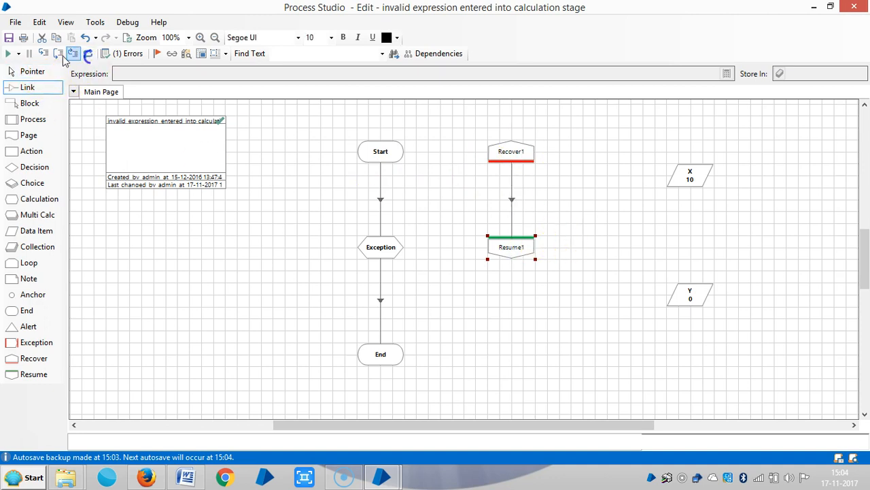
left_click(8, 55)
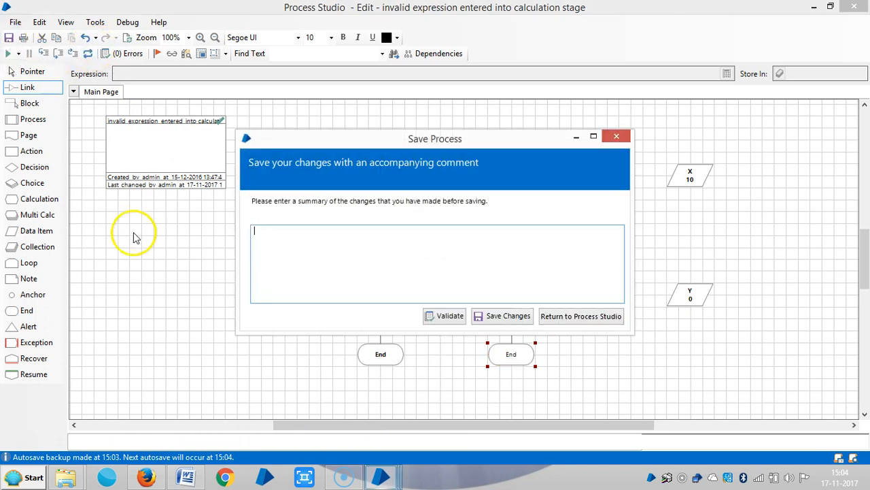
Step: Save the process changes with the comment 'DEMO'
type("DEMO")
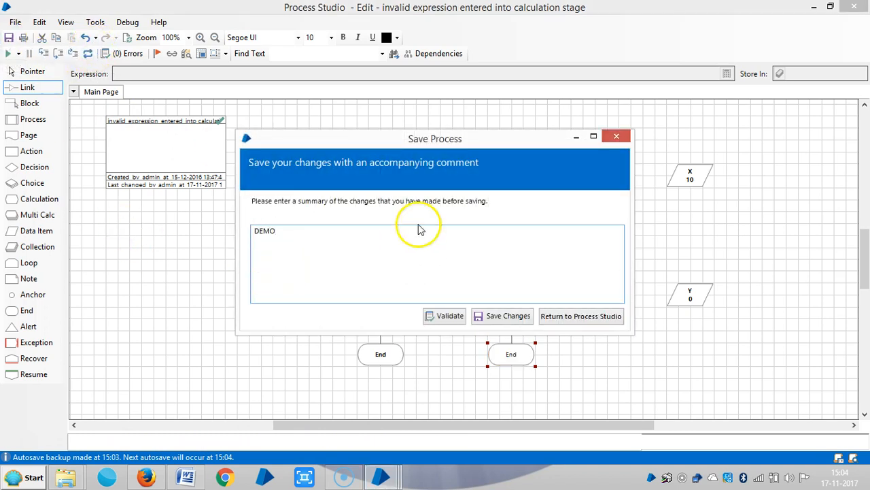
left_click(508, 316)
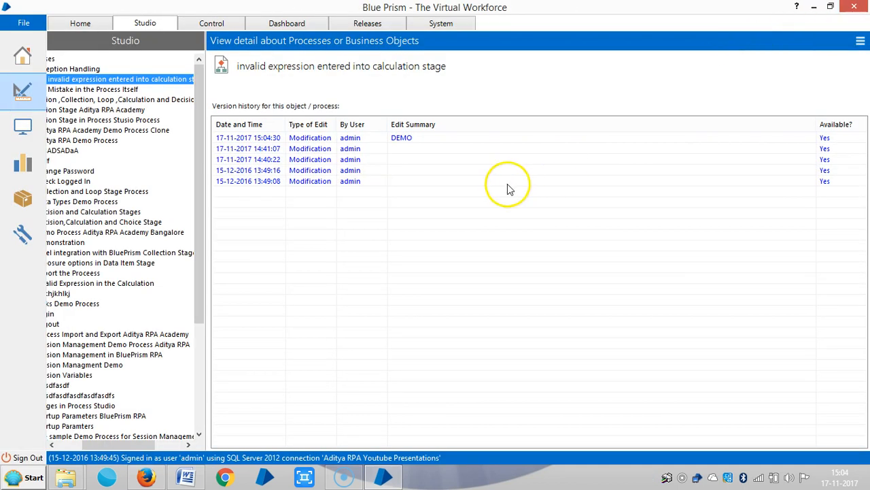
Step: Run the invalid expression process from Exception Handling on resource ADITYA in Control
left_click(211, 22)
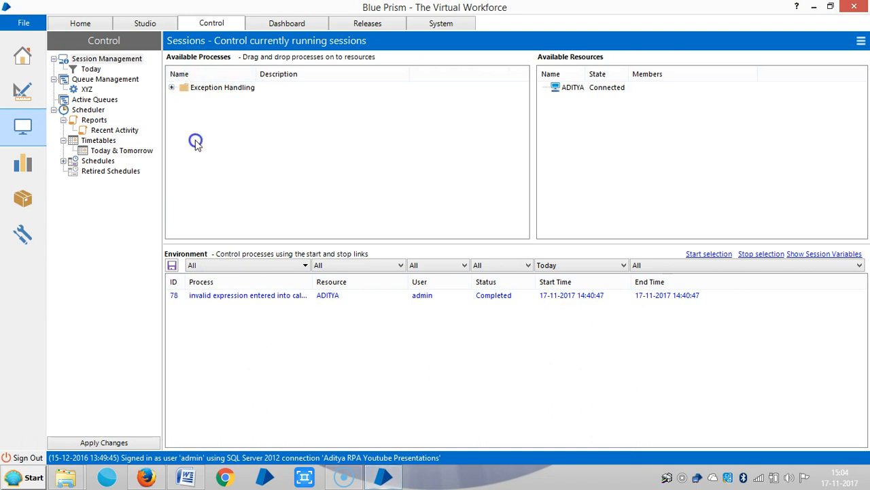
left_click(171, 87)
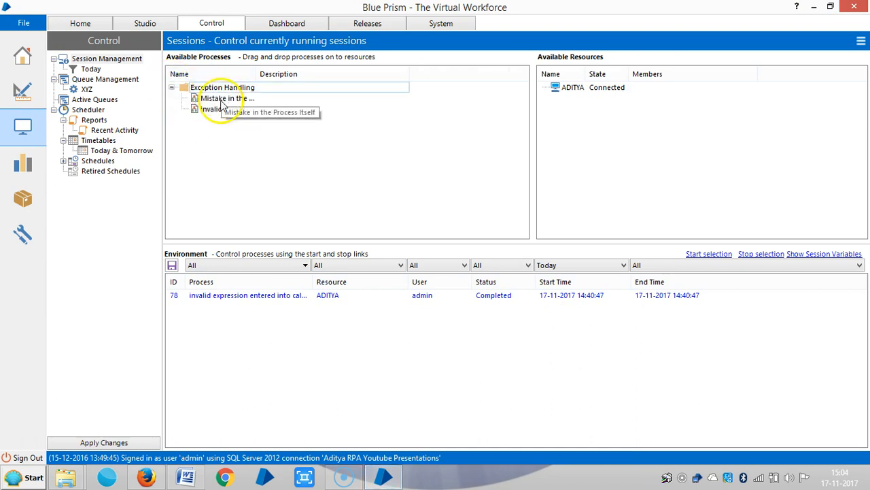
left_click(226, 109)
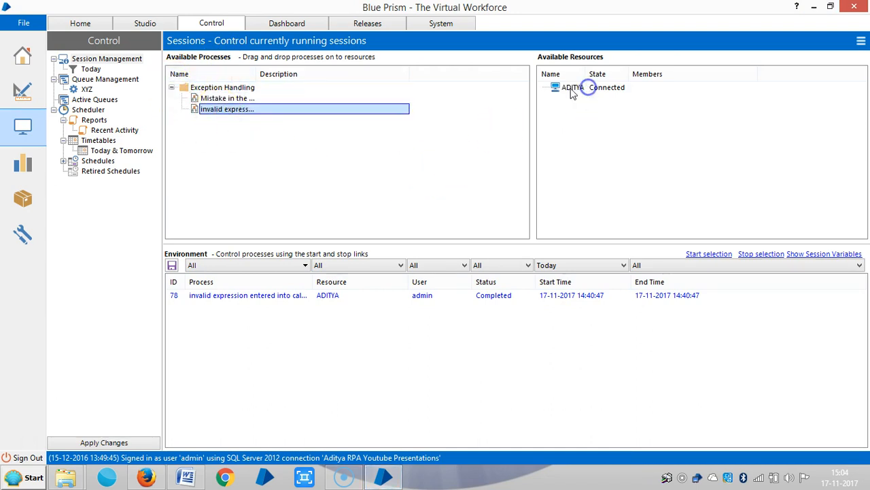
mouse_move(408, 313)
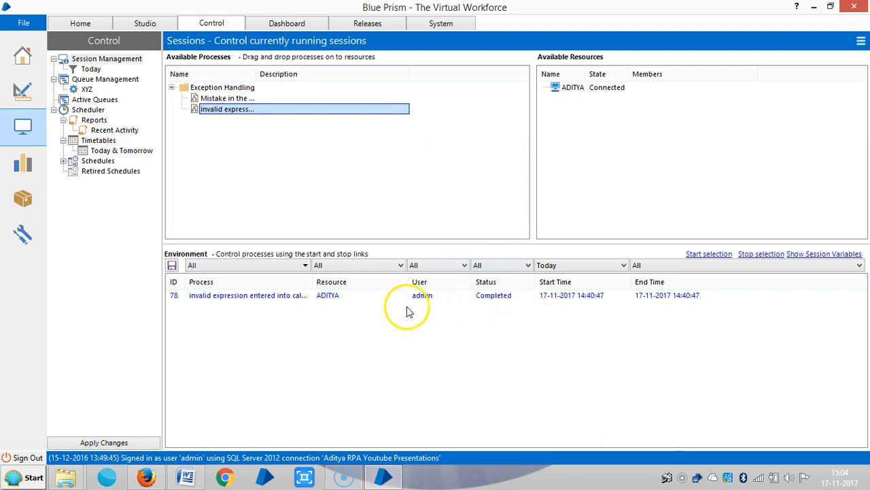
left_click(709, 254)
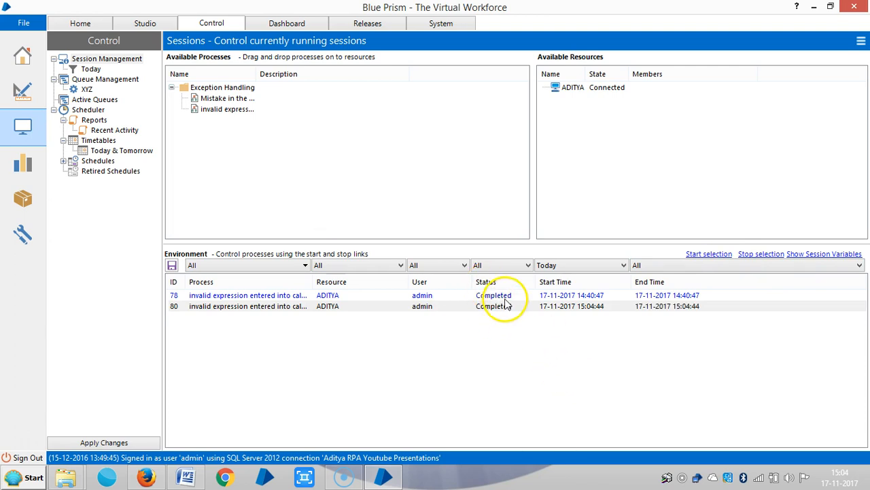
Step: Open the invalid expression process from Studio's Exception Handling folder in Process Studio
left_click(145, 22)
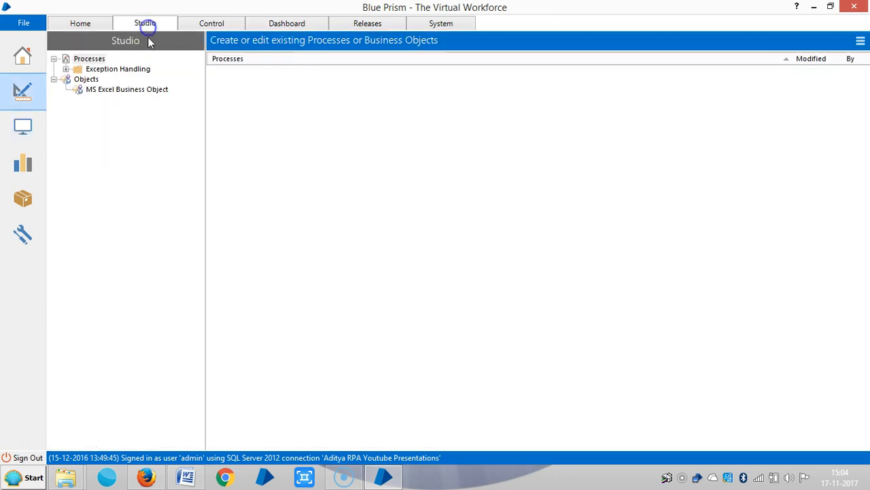
left_click(76, 69)
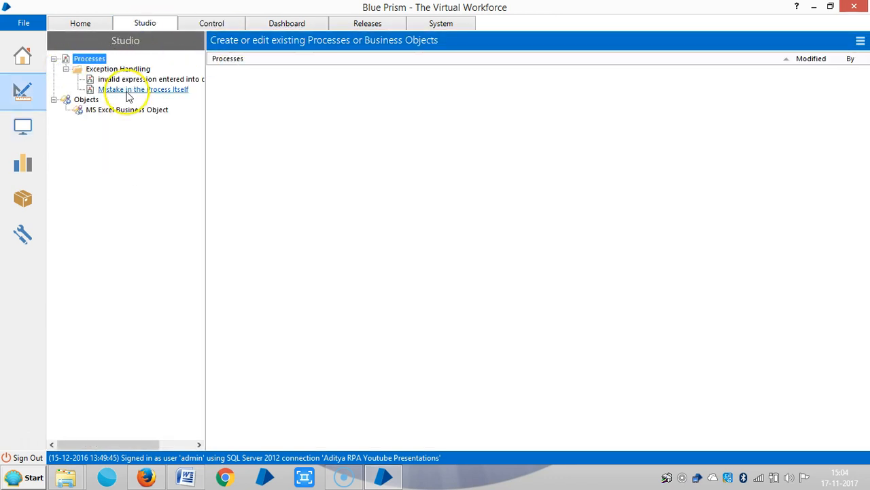
double_click(146, 79)
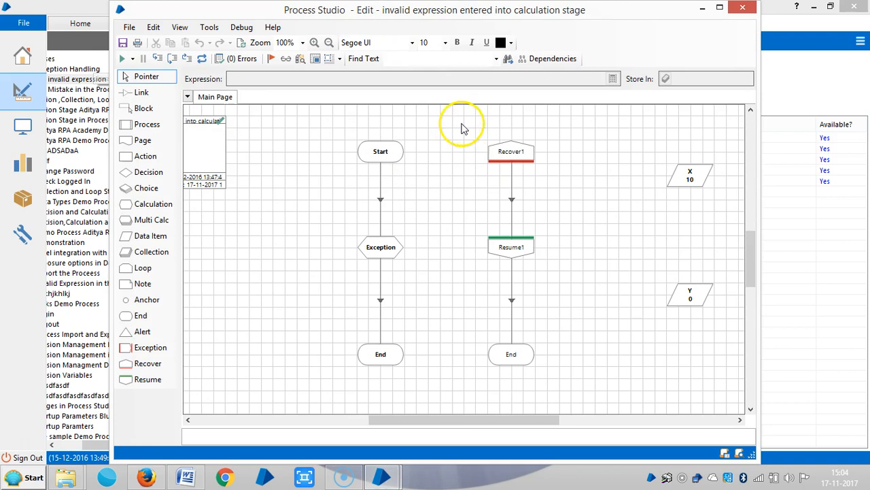